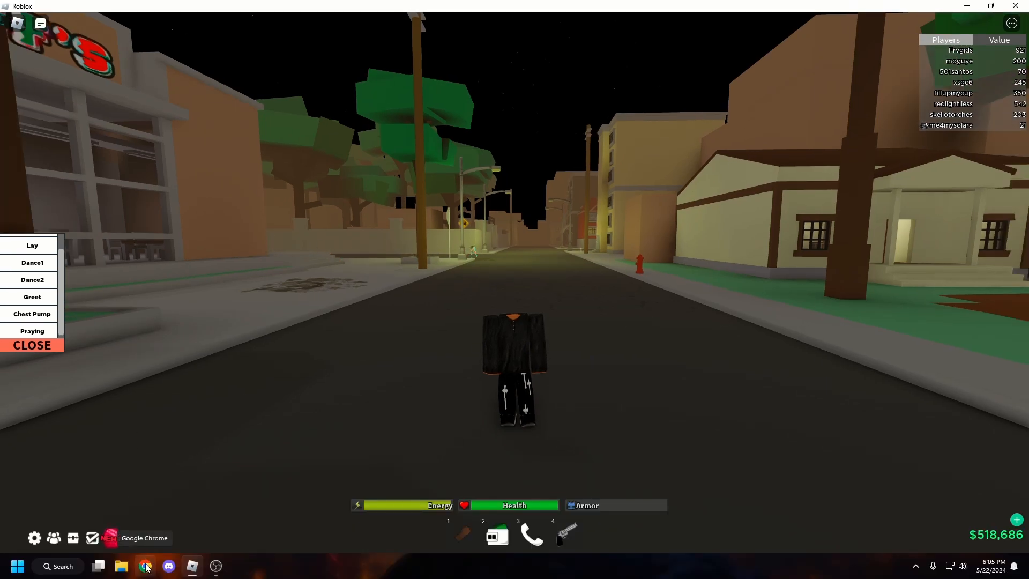
Switch from Roblox to Chrome and search Google for 'glorious core 2.0'.
click(145, 566)
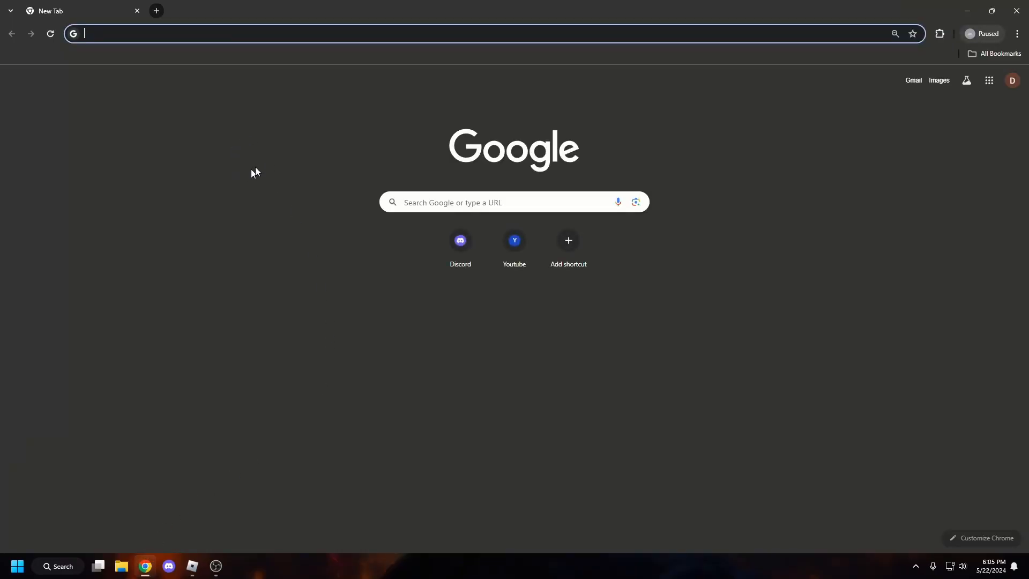
text(glorious core 2.0)
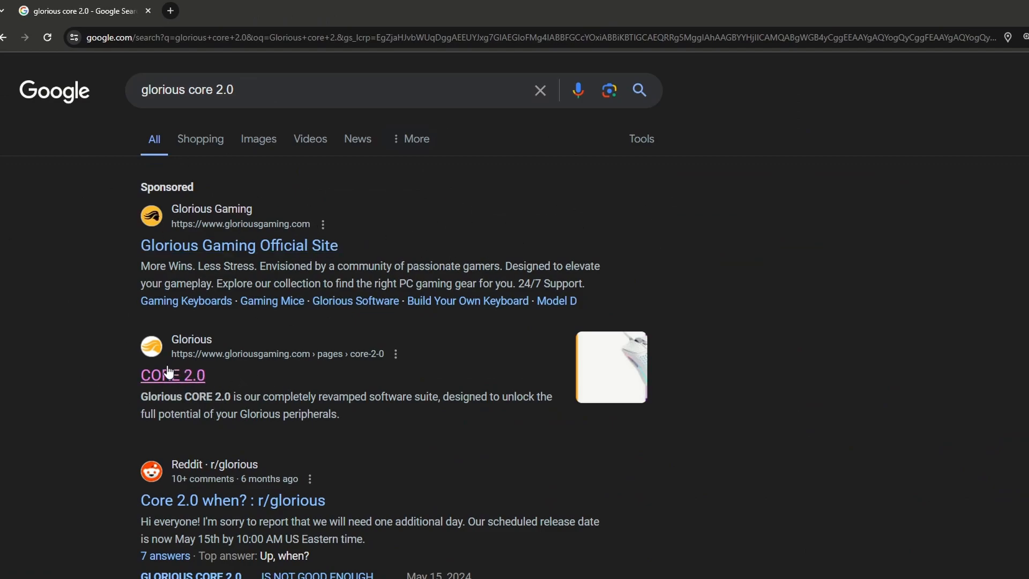
Follow the CORE 2.0 result to Glorious's 'Get CORE 2.0' software download page.
click(173, 375)
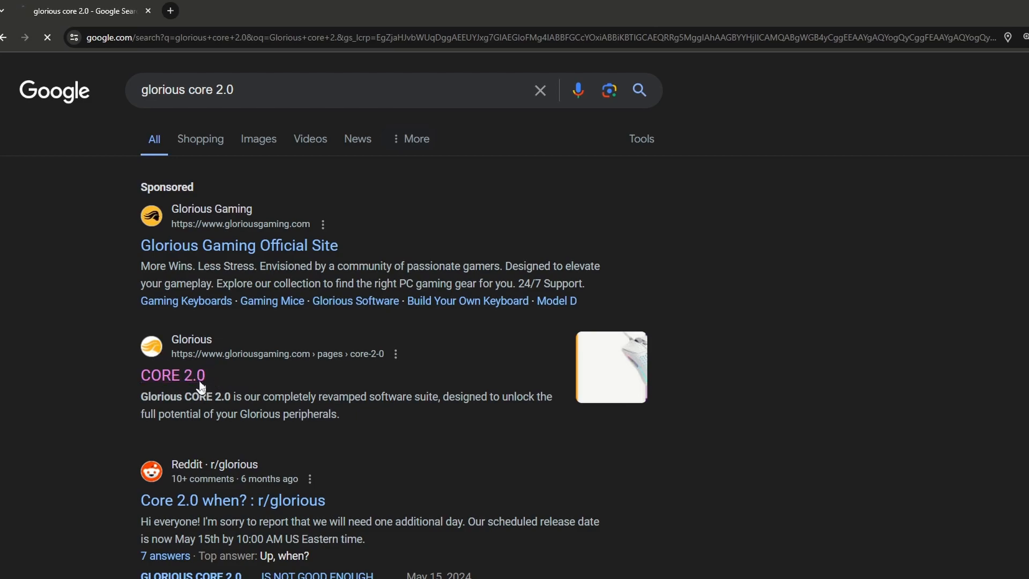
click(173, 375)
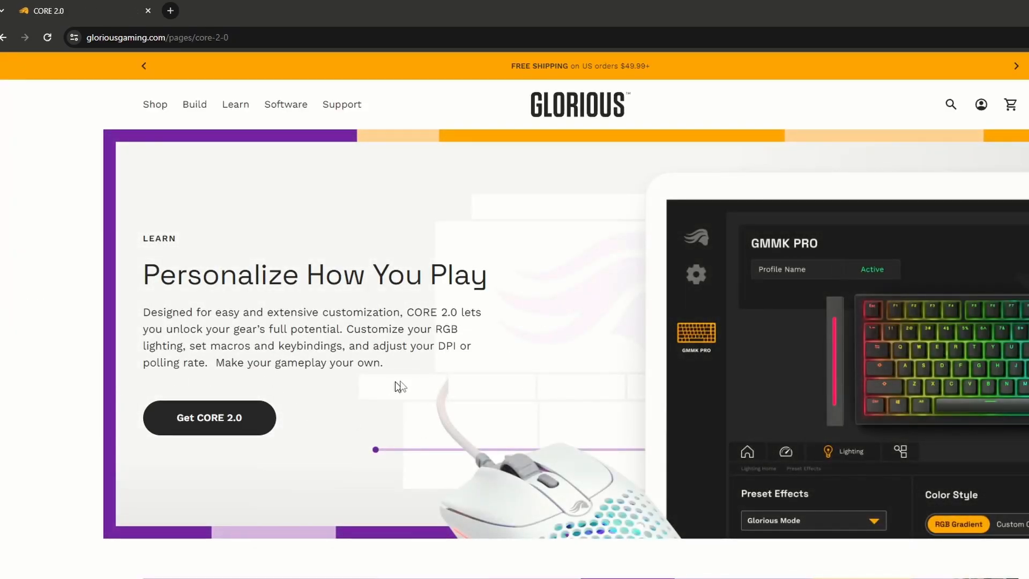
click(285, 104)
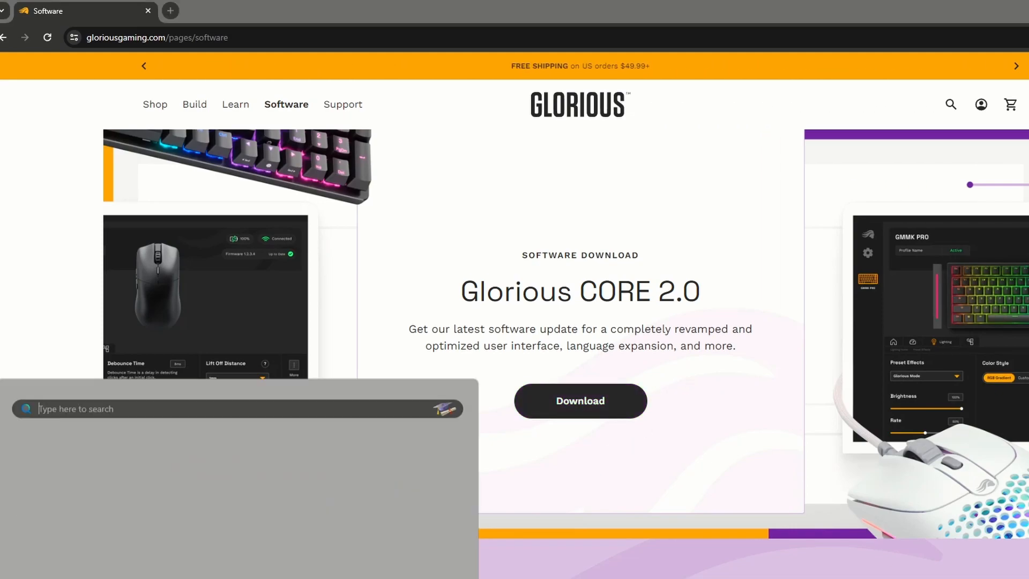
Launch Glorious CORE 2.0 from Windows search so it loads connected devices.
text(Glo)
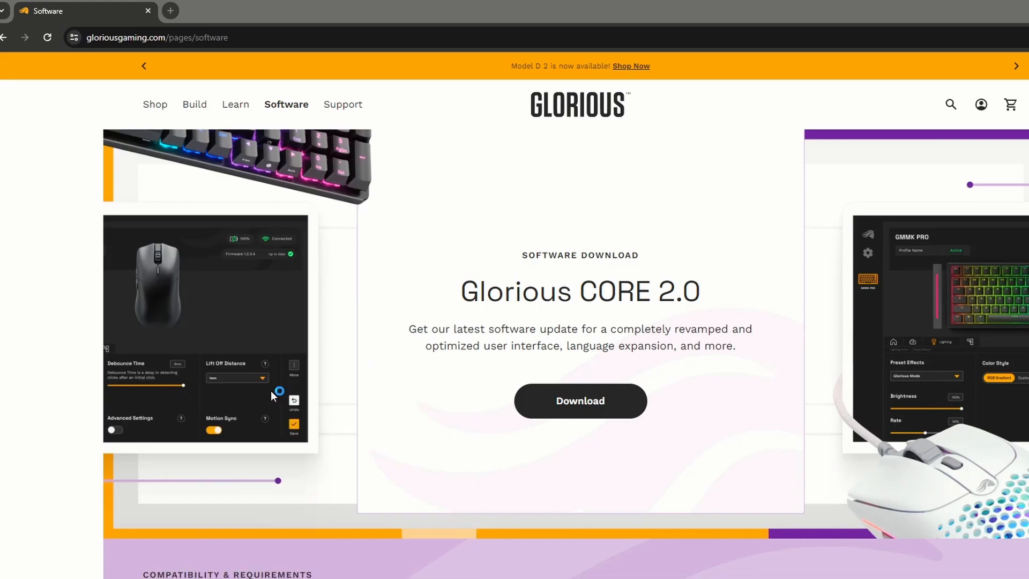
click(580, 401)
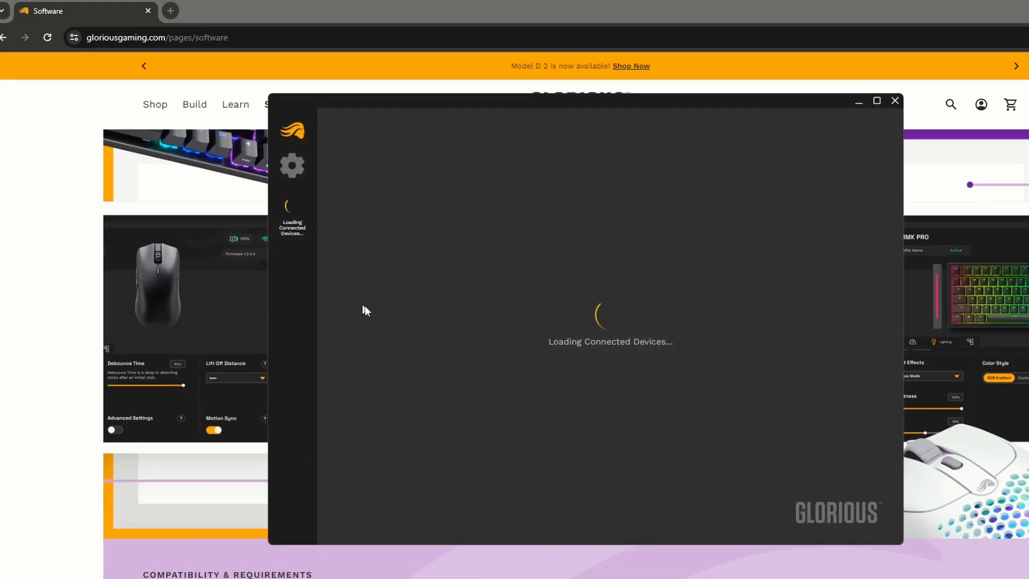
mouse_move(807, 230)
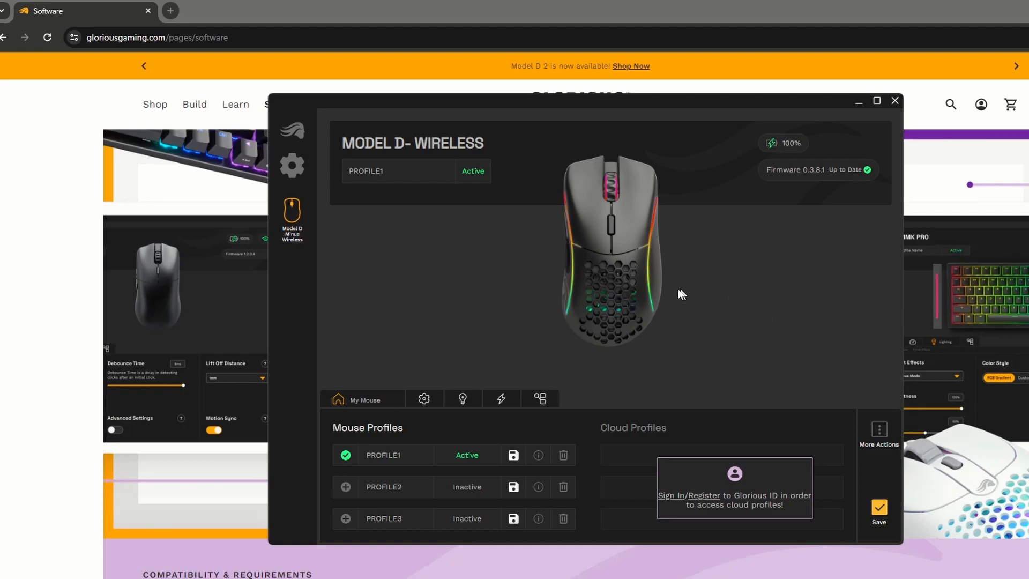
mouse_move(439, 413)
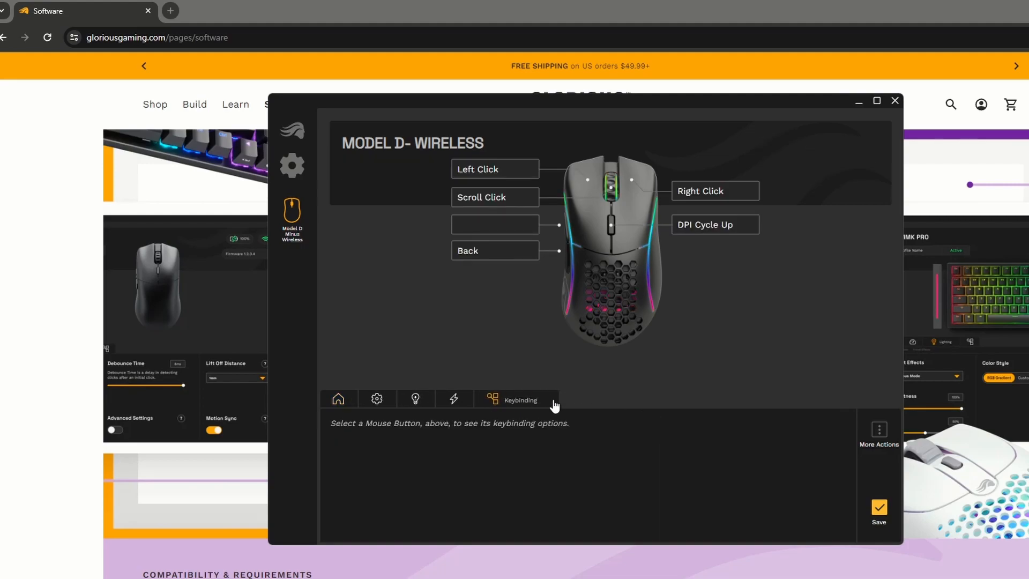
Choose the Model D Wireless Back button and start a new macro for it.
click(495, 224)
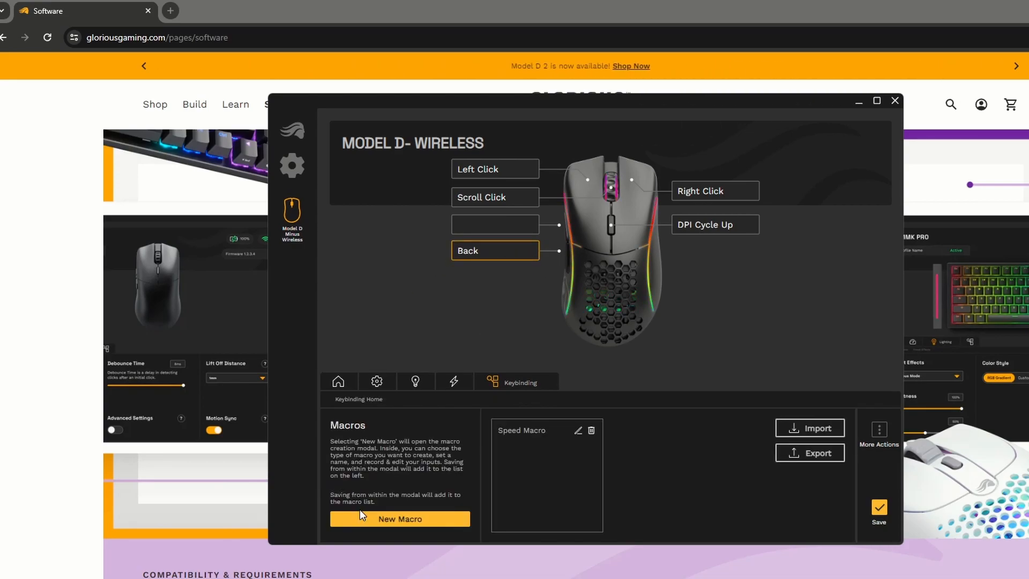
click(399, 519)
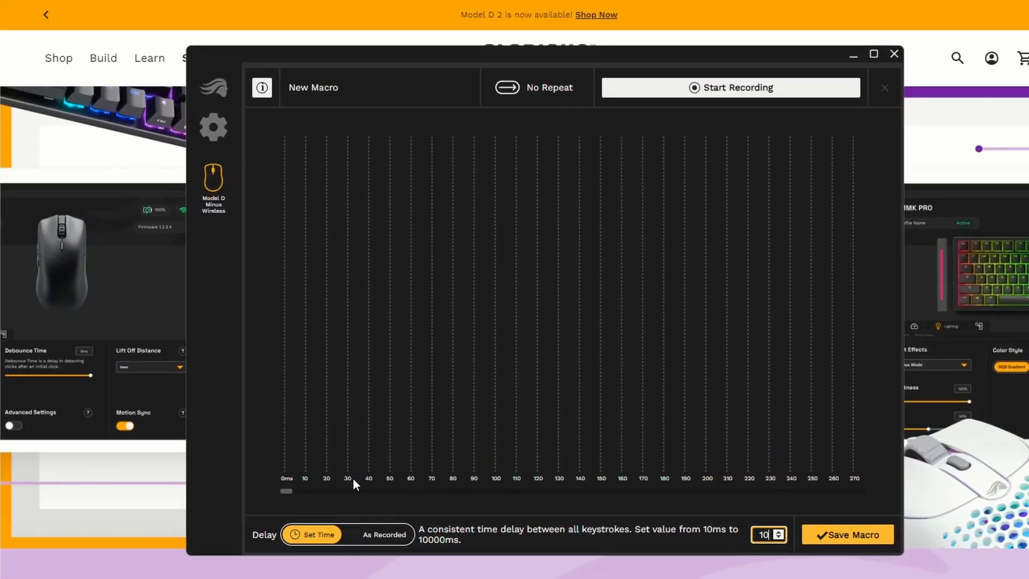
mouse_move(475, 283)
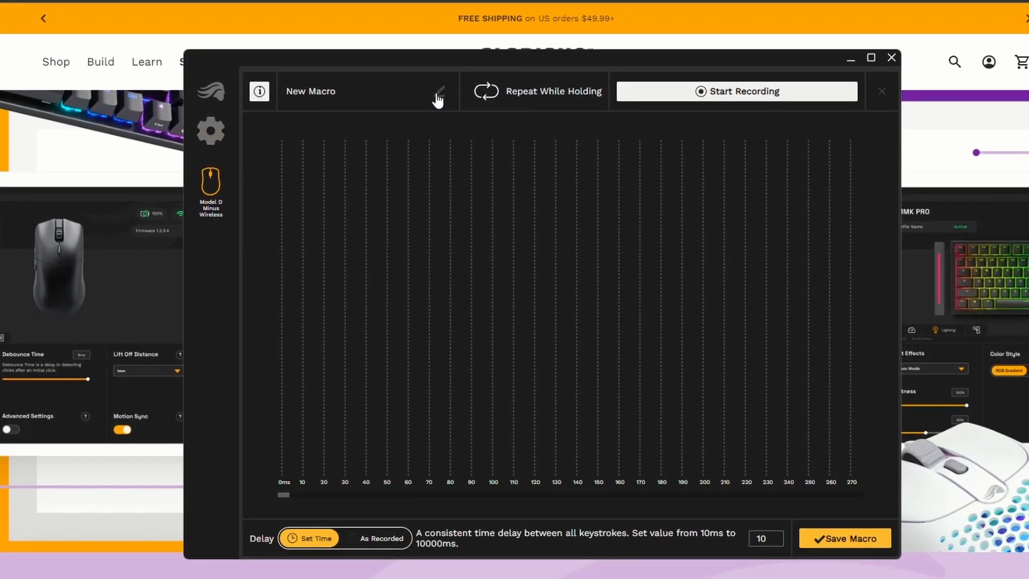
Rename the new macro 'Speed Glitch' with Repeat While Holding mode.
double_click(311, 91)
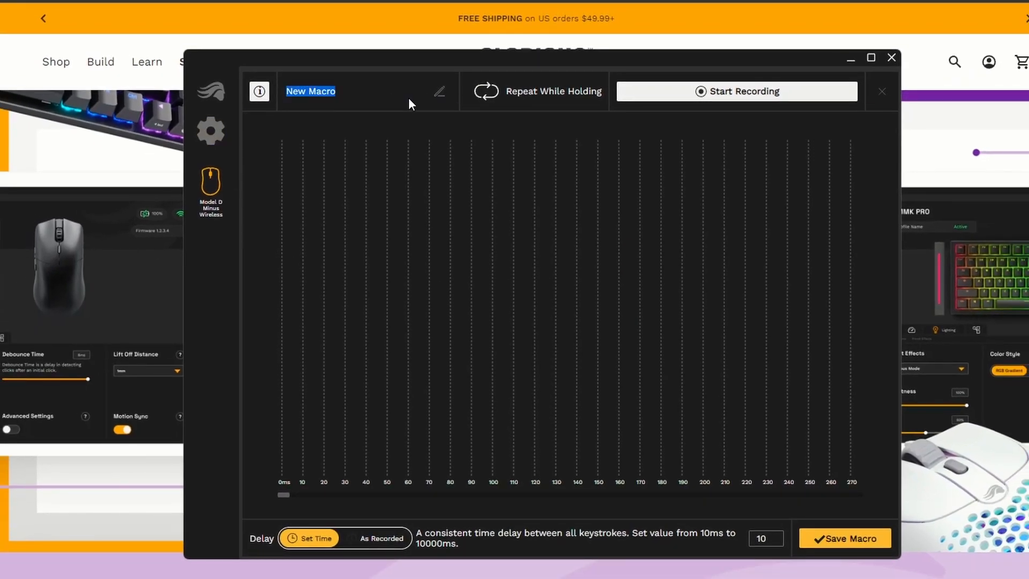
text(SpeeD)
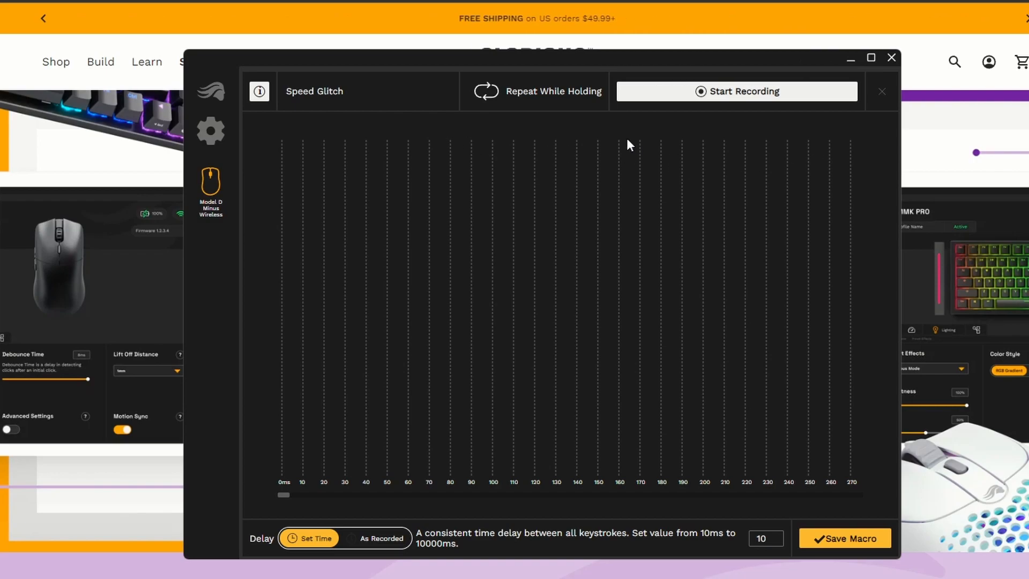
Record the I and O keystrokes into Speed Glitch and save the macro.
click(737, 91)
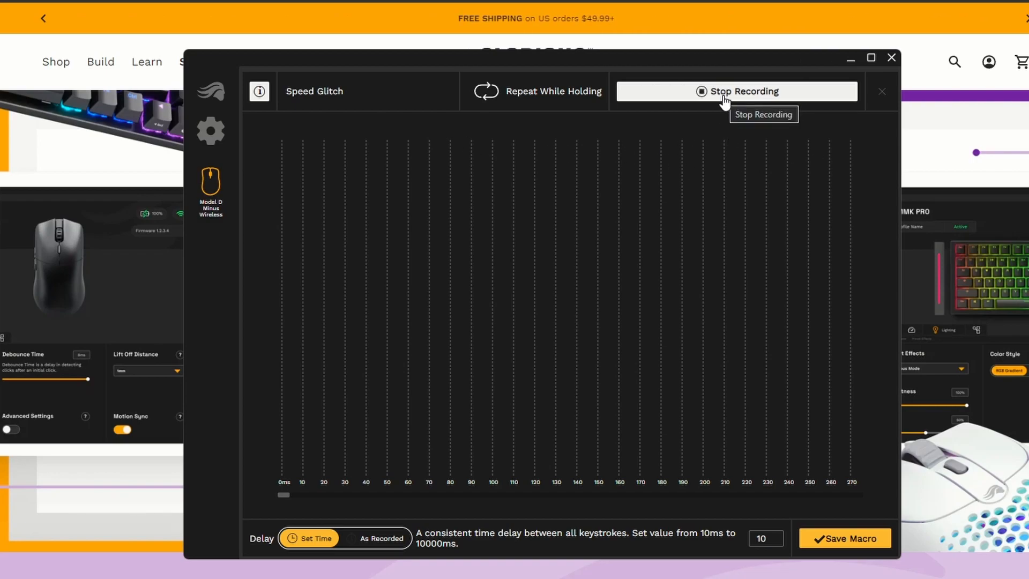
mouse_move(707, 157)
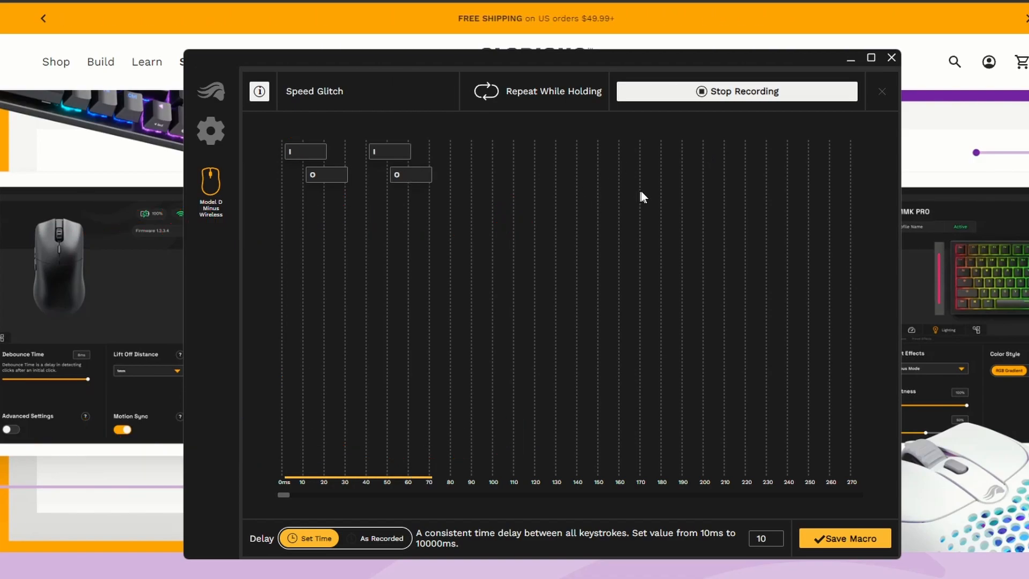
click(736, 91)
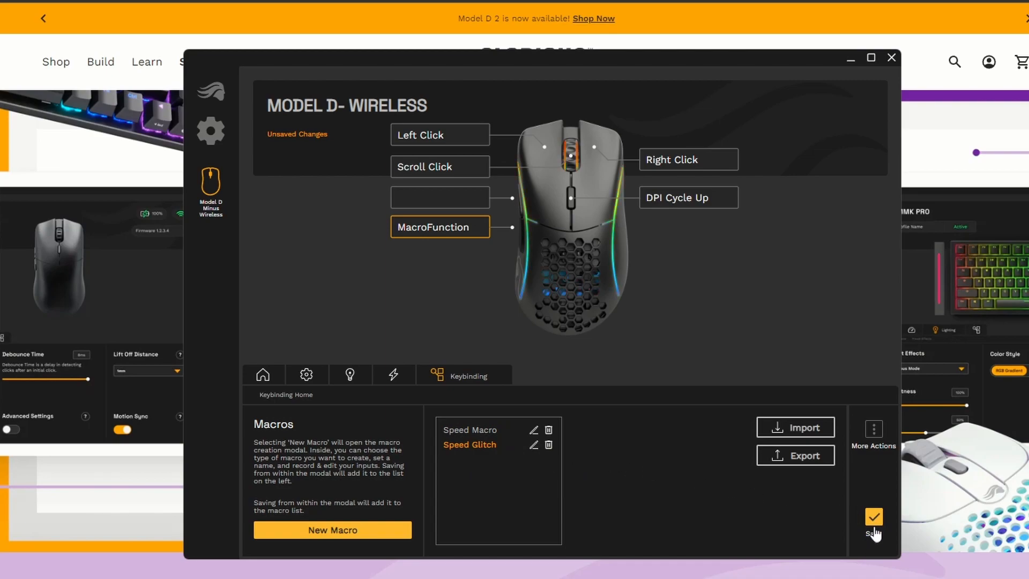
Save the Back button's Speed Glitch MacroFunction binding to the mouse.
click(874, 517)
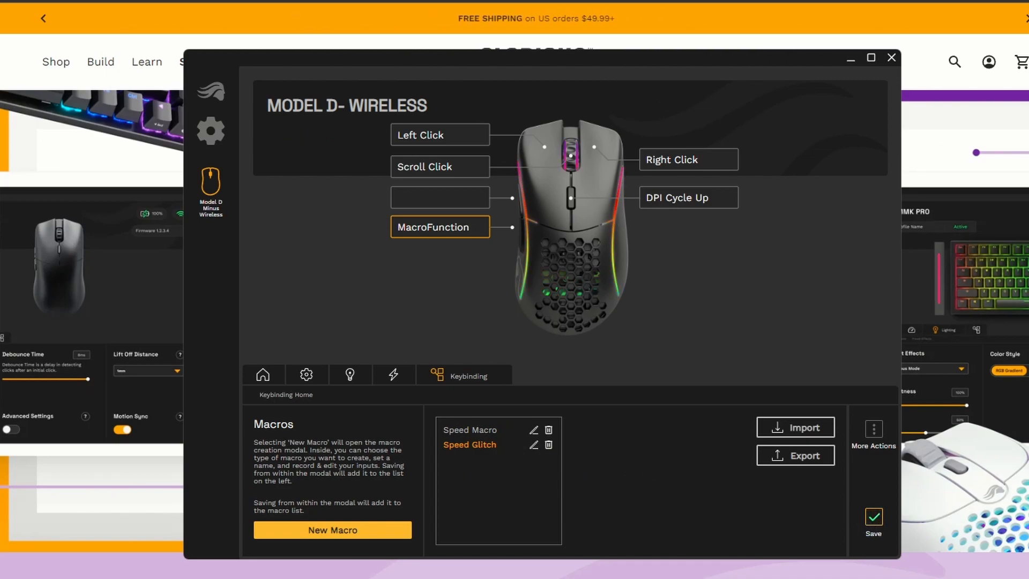